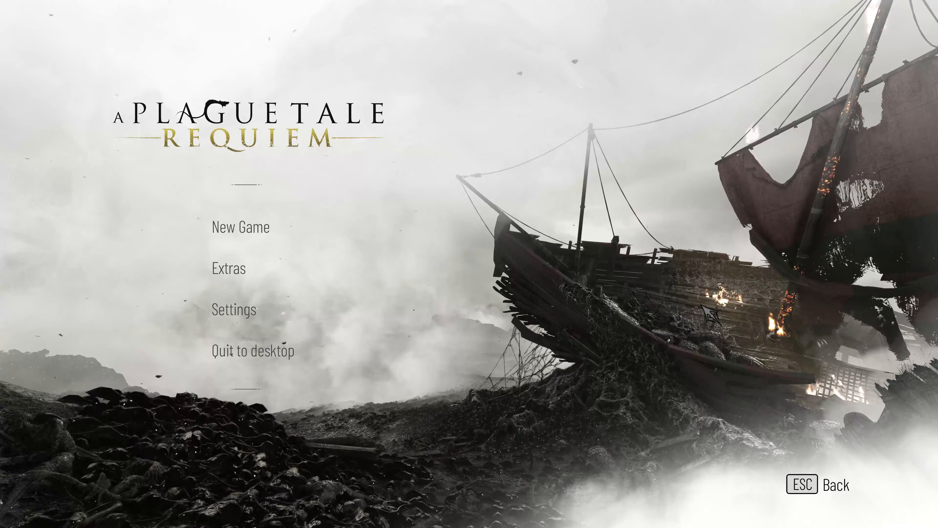
# Step: Summon the GeForce Experience overlay (Alt+Z) over A Plague Tale: Requiem's main menu
pyautogui.press('alt+z')
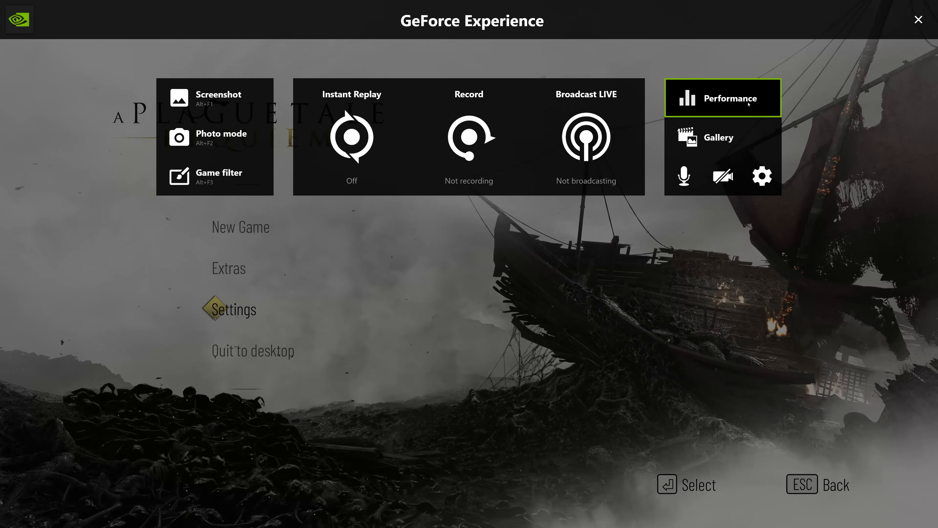
# Step: Go to the Performance panel with live GPU stats and tuning settings
pyautogui.click(723, 97)
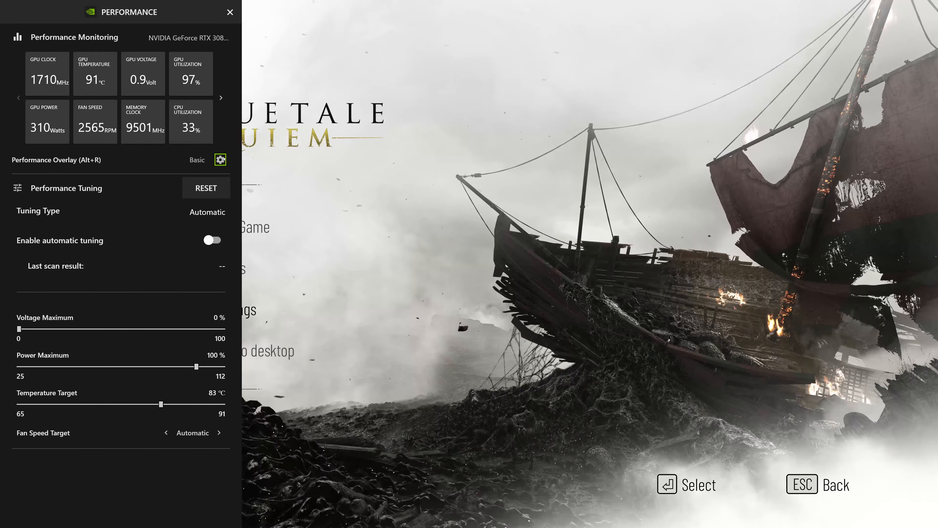
# Step: Bring up the Performance Overlay's HUD layout settings showing its position set to Off
pyautogui.click(220, 160)
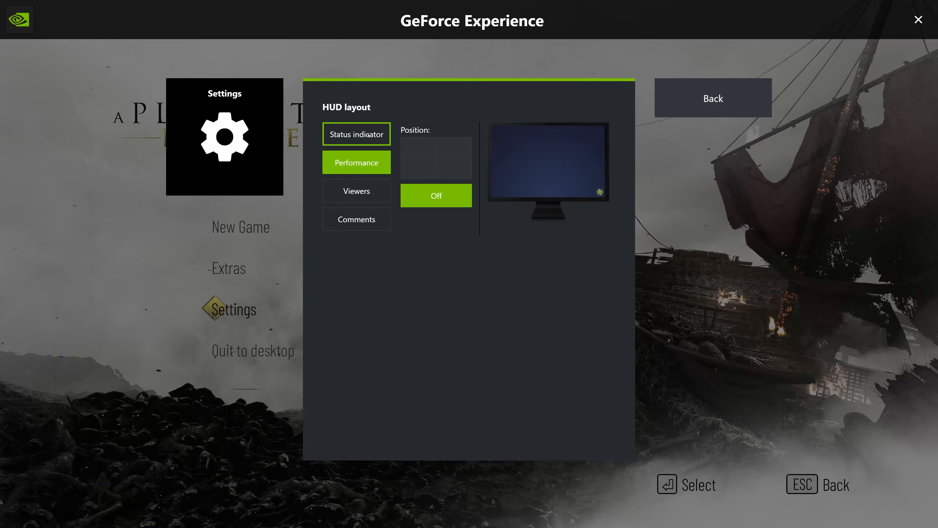
# Step: Select the Status indicator HUD and set its position to Off
pyautogui.click(356, 133)
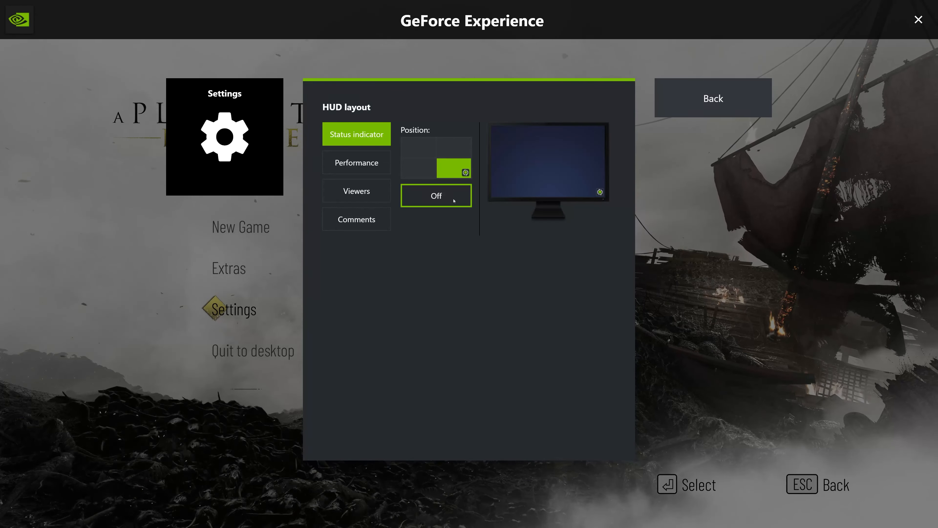
pyautogui.click(436, 195)
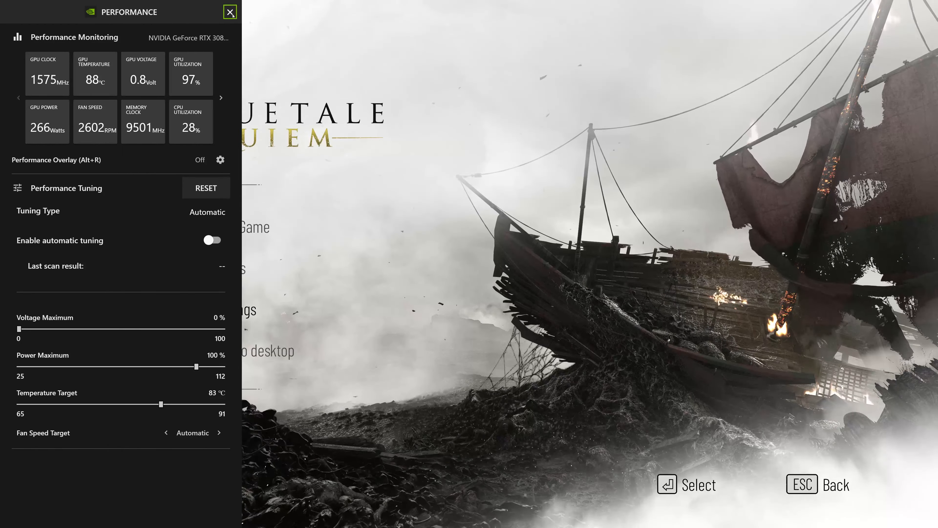
# Step: Close the overlay, leaving the game's main menu with the Performance Overlay off
pyautogui.click(230, 12)
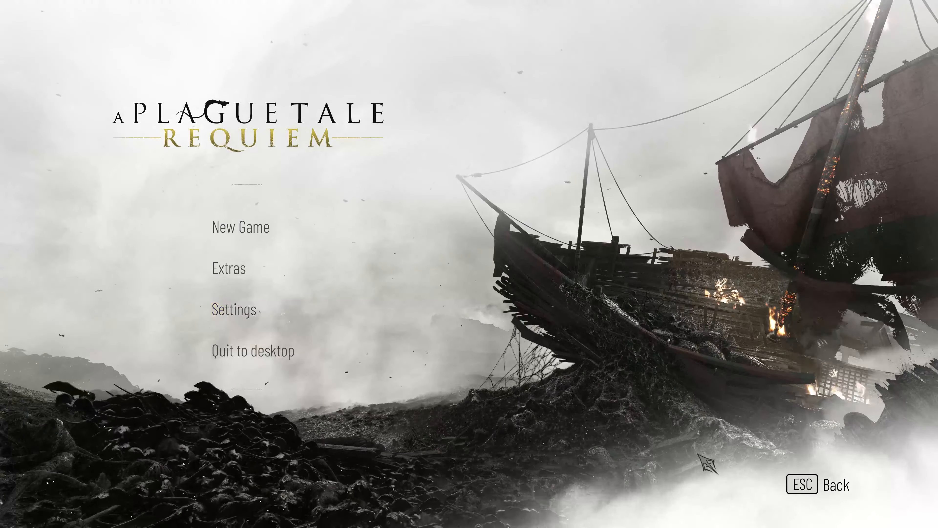